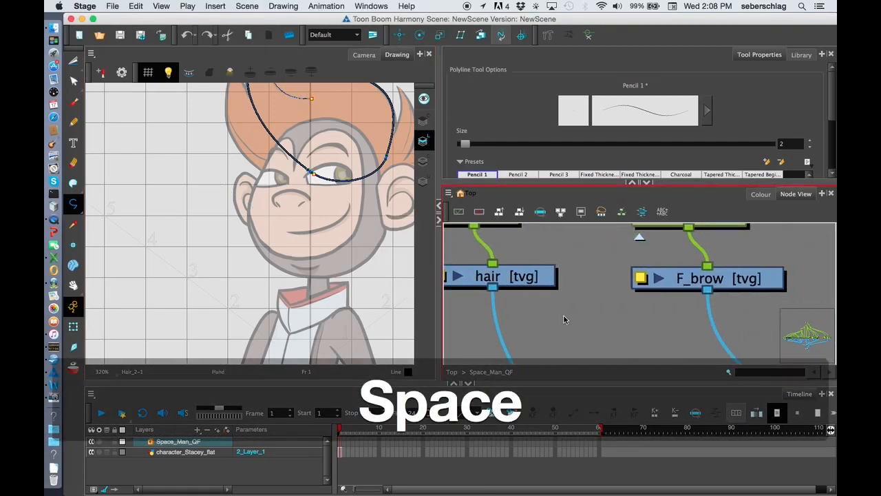
Step: On f_pupil, draw a size-5 outlined circle over the eye with a dark centre
{"action": "left_click_drag", "start_coordinate": [564, 319], "coordinate": [469, 316]}
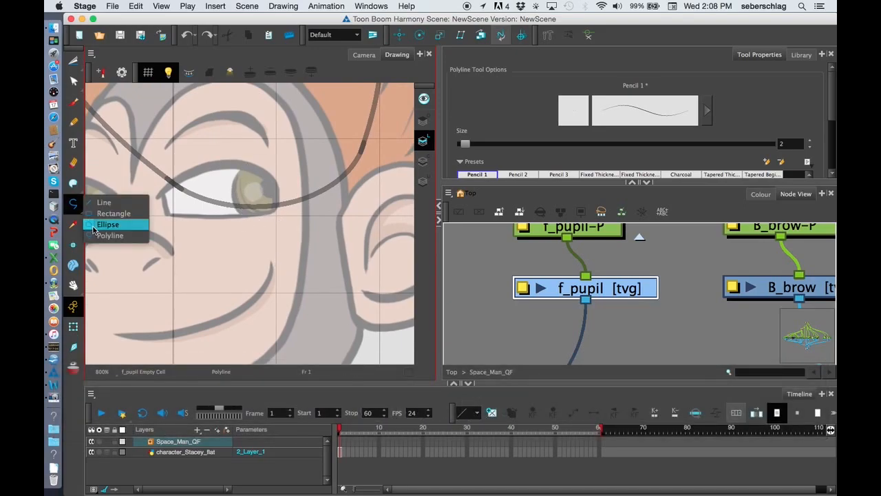
{"action": "left_click", "coordinate": [107, 225]}
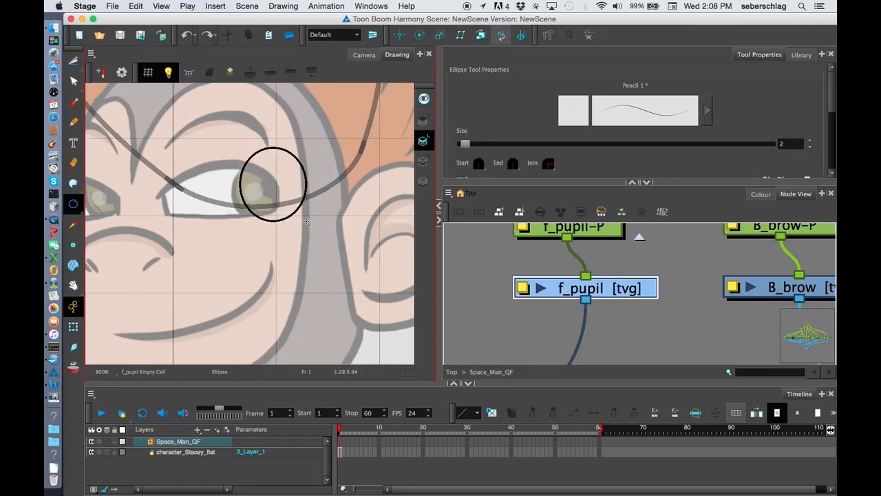
{"action": "key", "text": "cmd+z"}
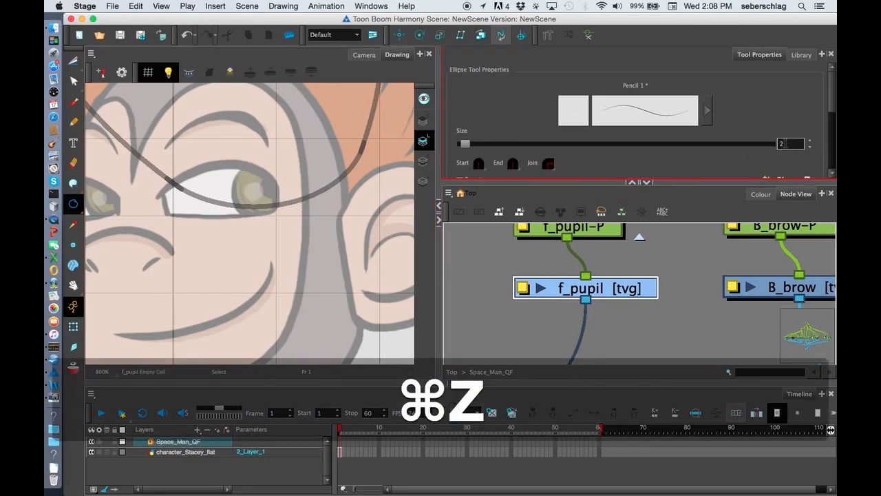
{"action": "key", "text": "cmd+z"}
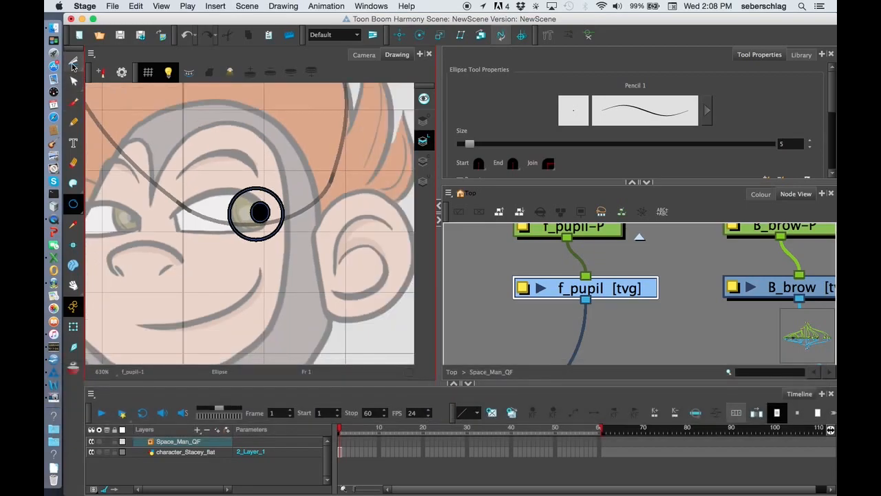
Step: Copy the pupil, paste it into B_pupil, and drag it onto the left eye
{"action": "left_click", "coordinate": [72, 61]}
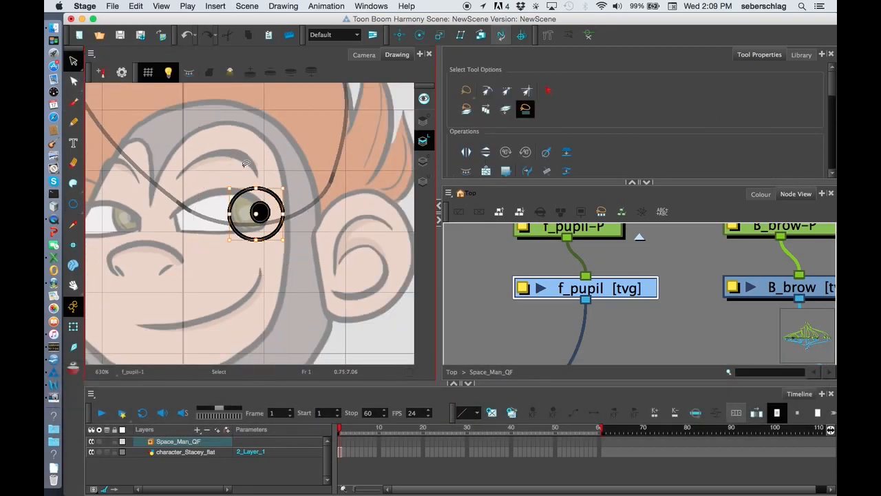
{"action": "key", "text": "cmd+c"}
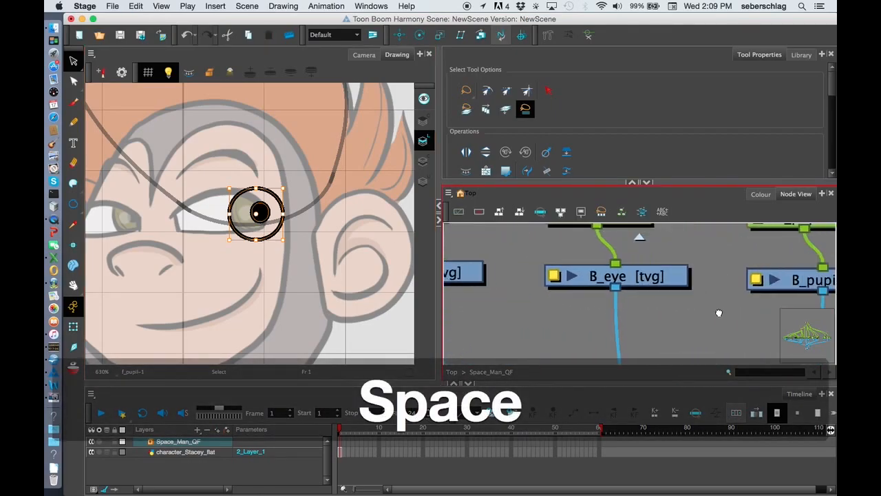
{"action": "key", "text": "cmd+v"}
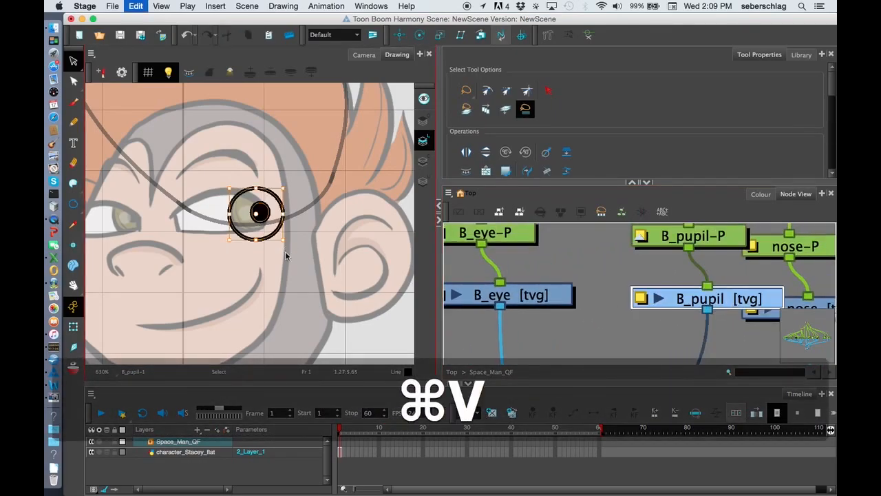
{"action": "key", "text": "cmd+v"}
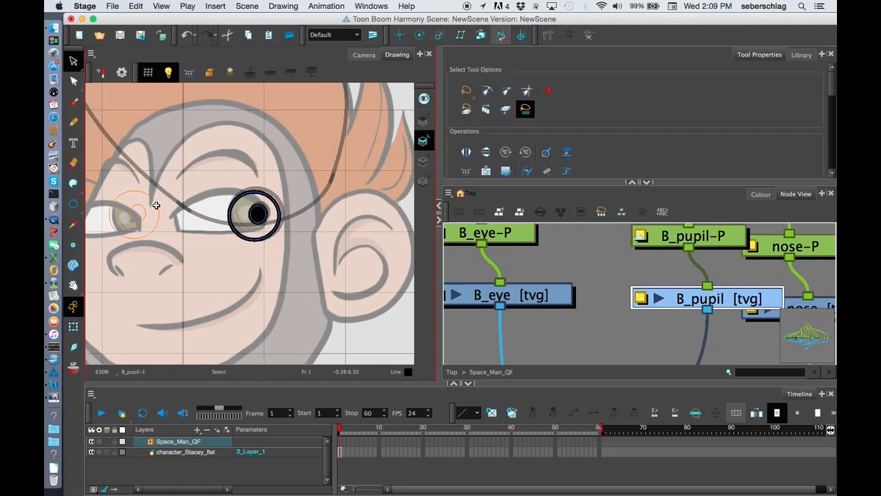
{"action": "left_click_drag", "start_coordinate": [254, 216], "coordinate": [130, 217]}
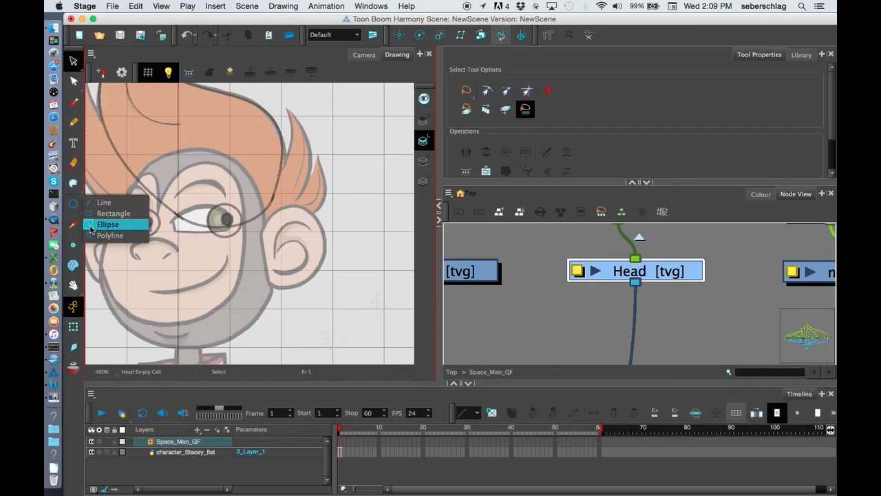
Step: Click polyline points around the head to trace a thick outline on the Head layer
{"action": "left_click", "coordinate": [110, 236]}
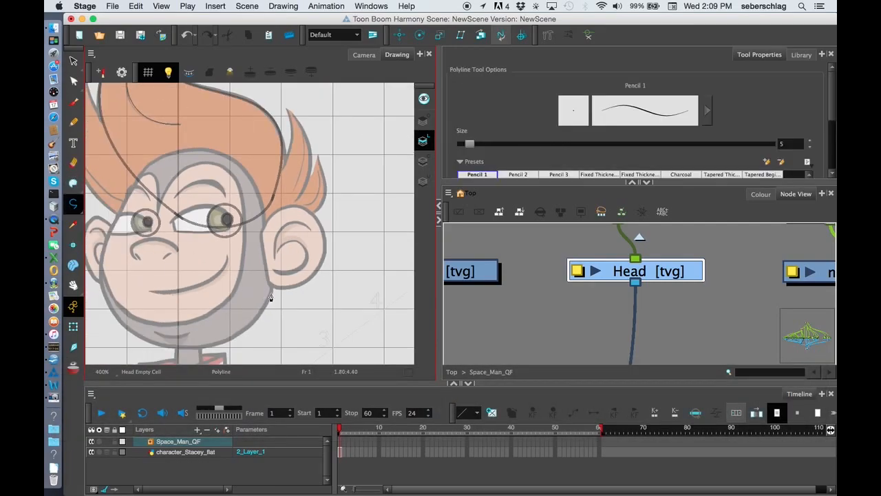
{"action": "left_click", "coordinate": [270, 291]}
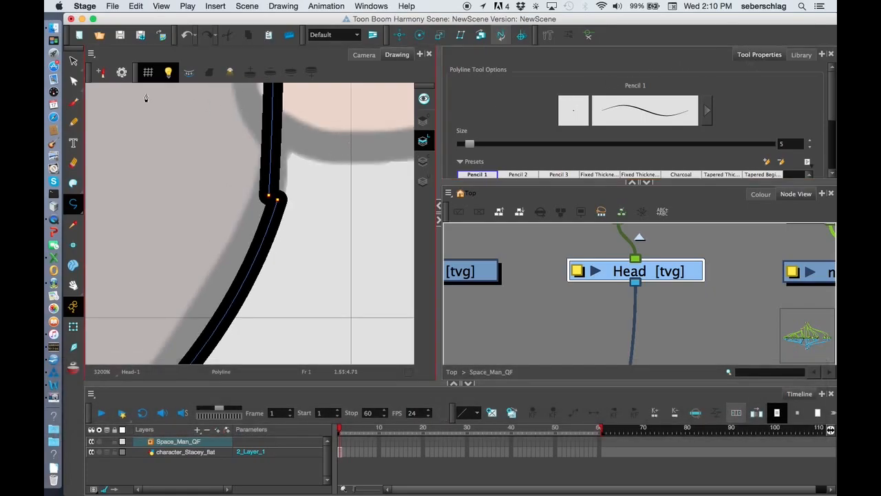
Step: Curve the head outline along the cheek and jaw using Contour Editor tangent handles
{"action": "left_click", "coordinate": [122, 72]}
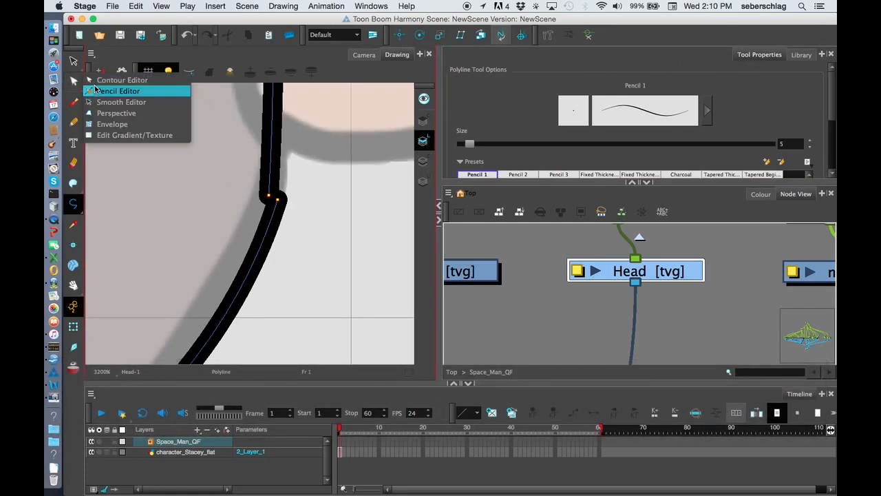
{"action": "left_click", "coordinate": [122, 79]}
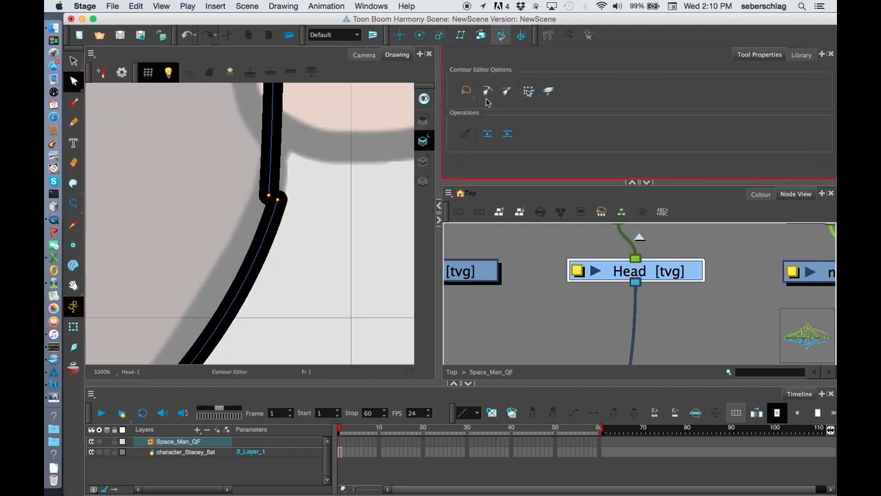
{"action": "left_click", "coordinate": [487, 91]}
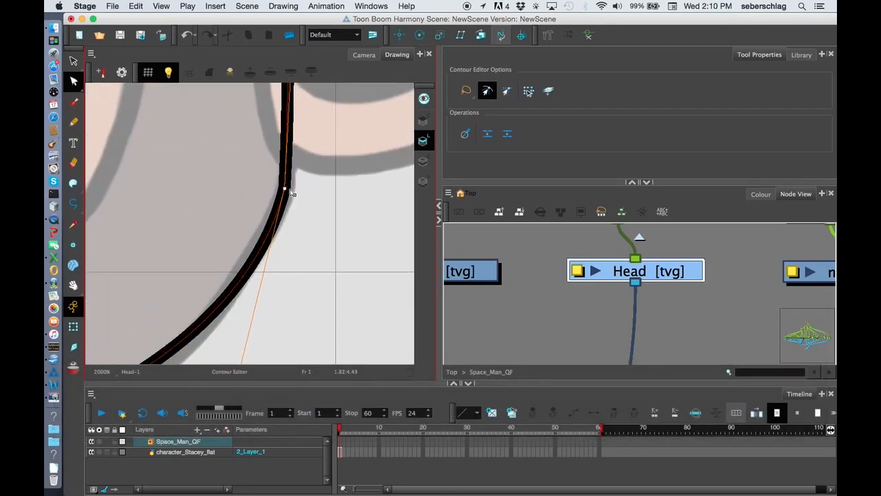
{"action": "scroll", "scroll_direction": "down", "scroll_amount": 3}
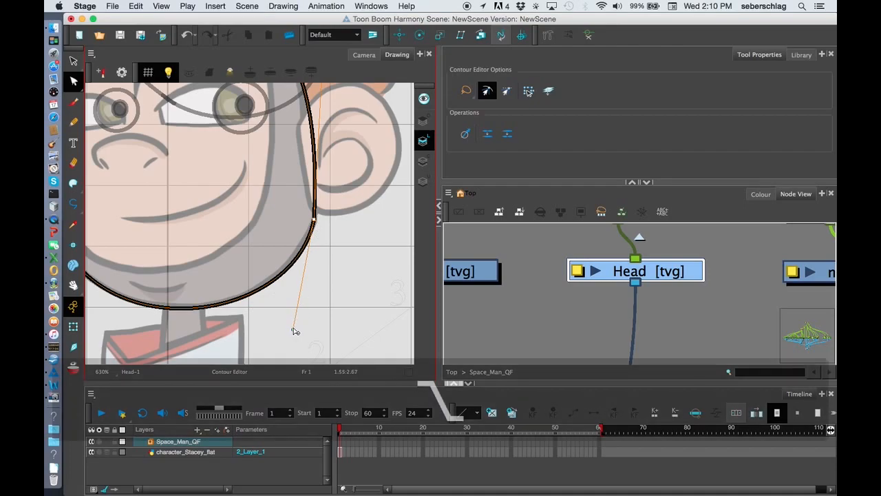
Step: Round the top of the head outline so it curves around the skull
{"action": "key", "text": "space"}
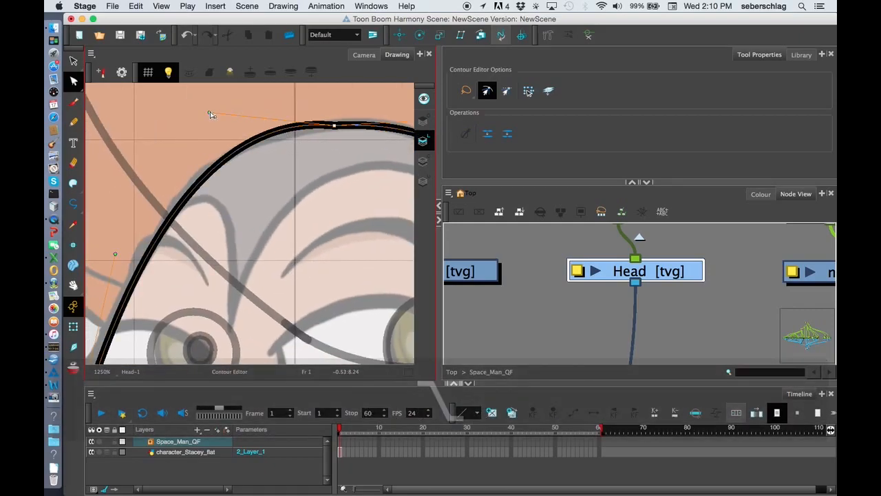
{"action": "left_click_drag", "start_coordinate": [212, 114], "coordinate": [196, 142]}
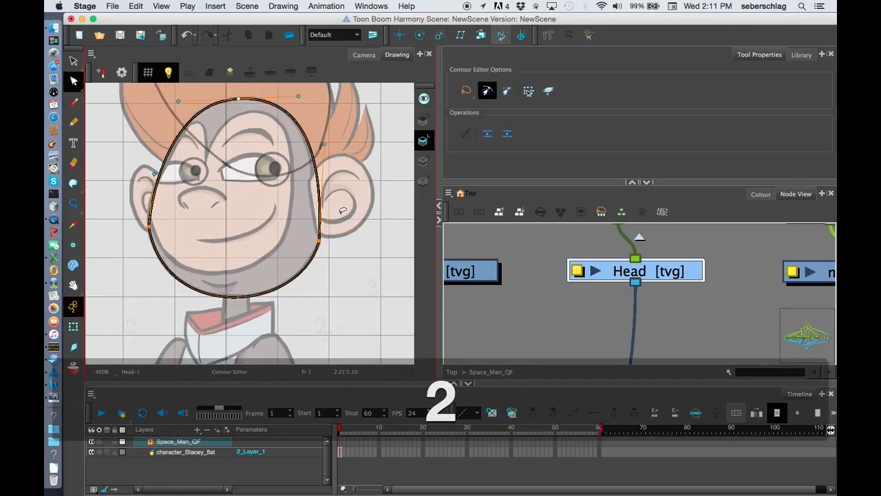
{"action": "key", "text": "space"}
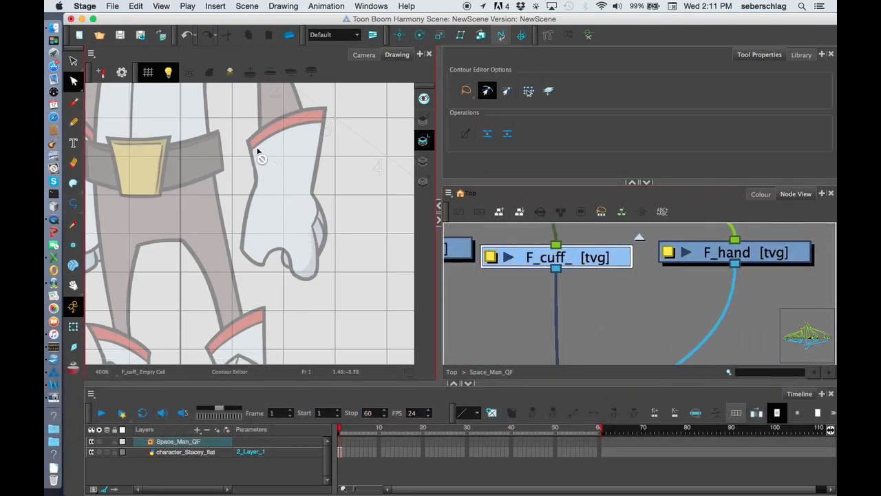
{"action": "mouse_move", "coordinate": [117, 213]}
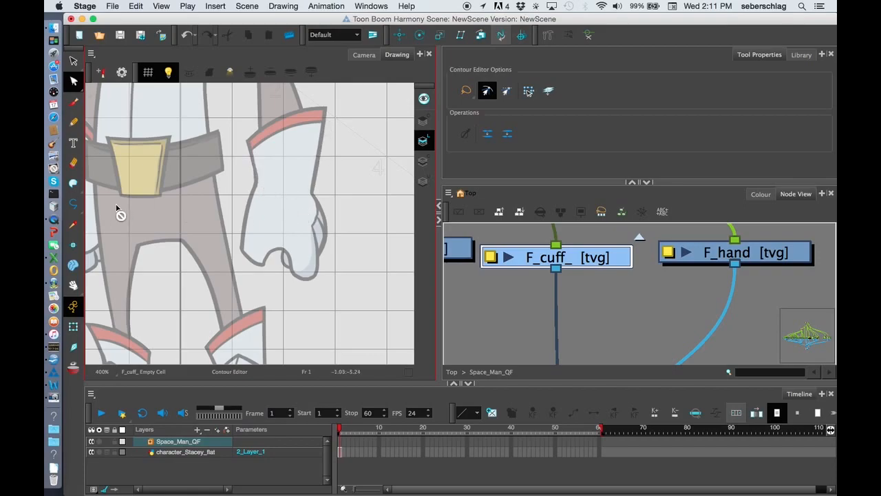
Step: Trace the front arm cuff outline on F_cuff with the Polyline tool
{"action": "left_click", "coordinate": [73, 203]}
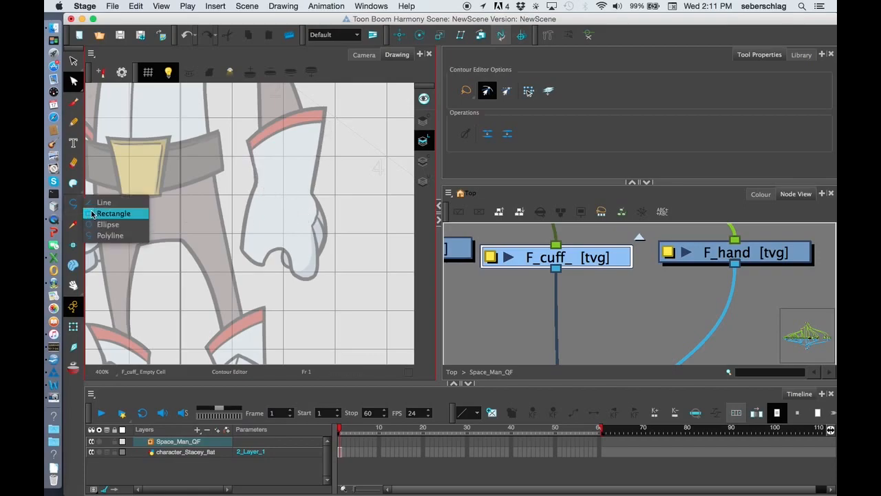
{"action": "mouse_move", "coordinate": [110, 236]}
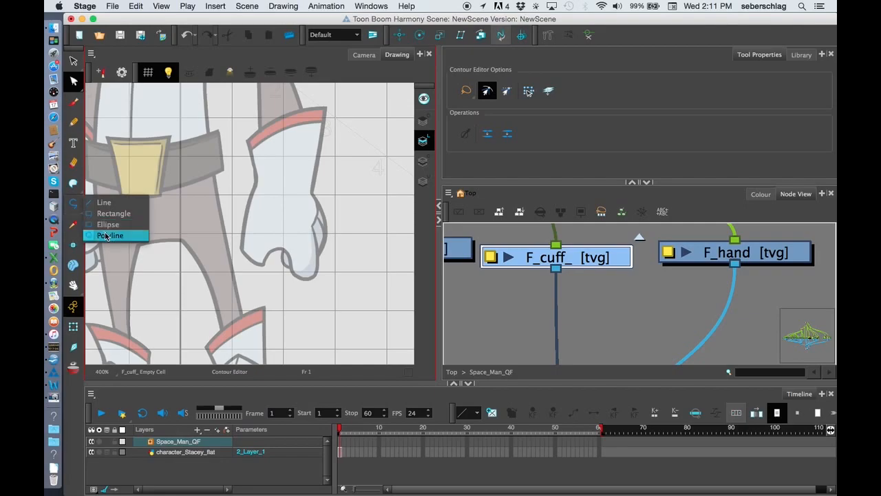
{"action": "left_click", "coordinate": [110, 235]}
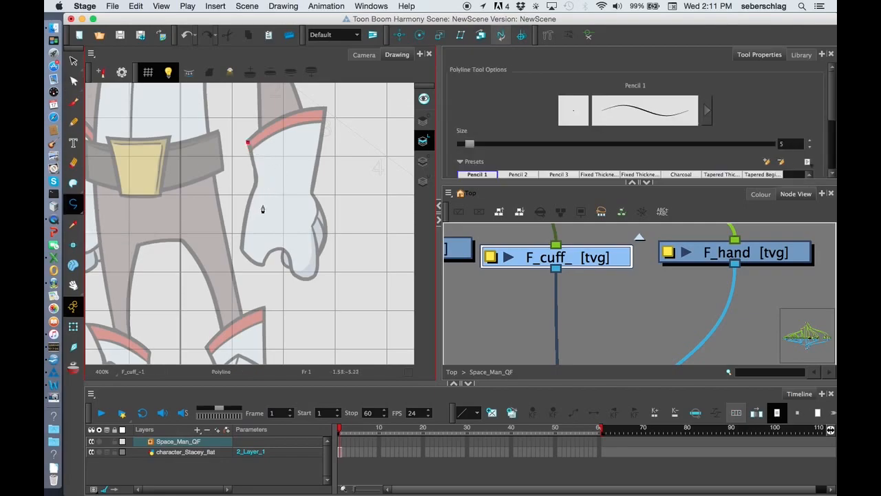
{"action": "left_click", "coordinate": [271, 205]}
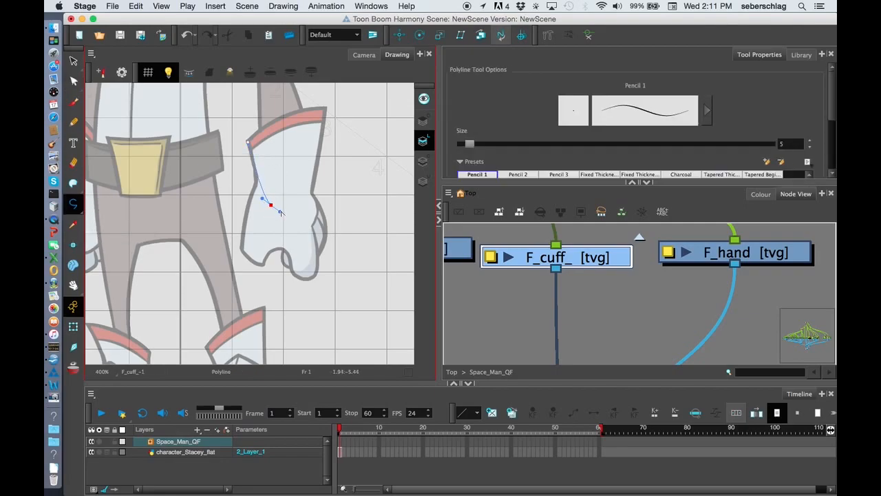
{"action": "left_click", "coordinate": [312, 197]}
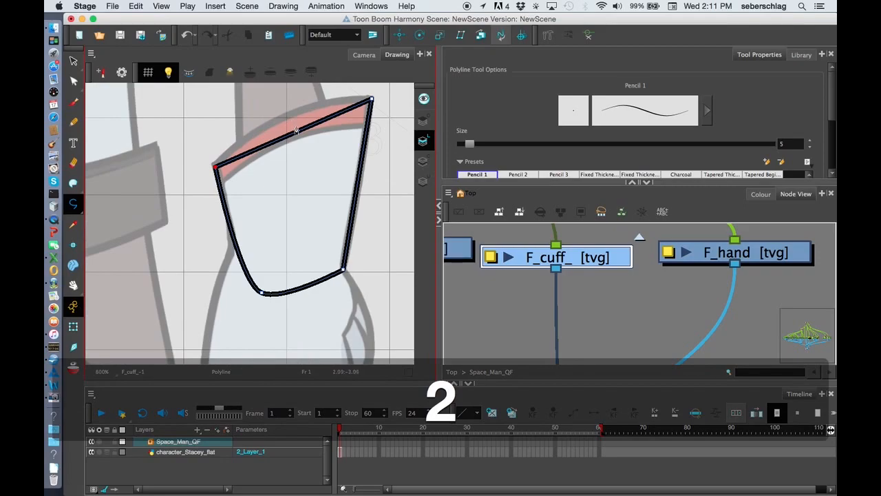
Step: Round the cuff's bottom edge by dragging Contour Editor handles
{"action": "key", "text": "q"}
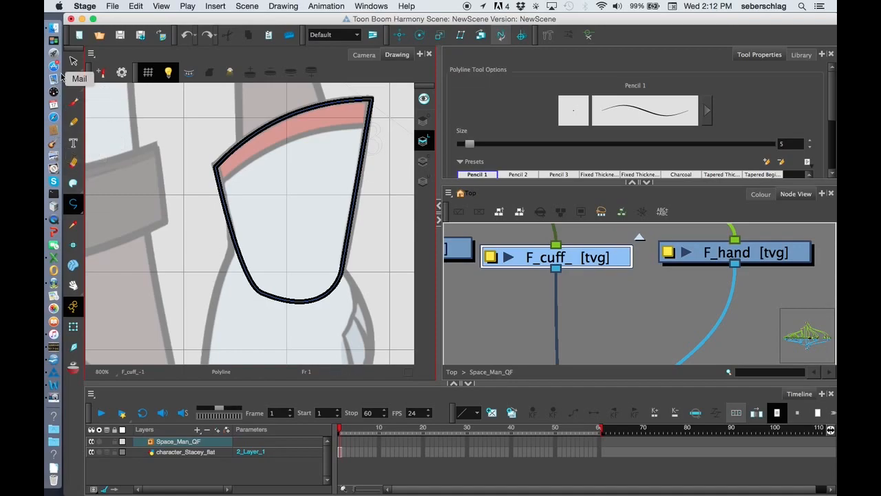
{"action": "mouse_move", "coordinate": [71, 82]}
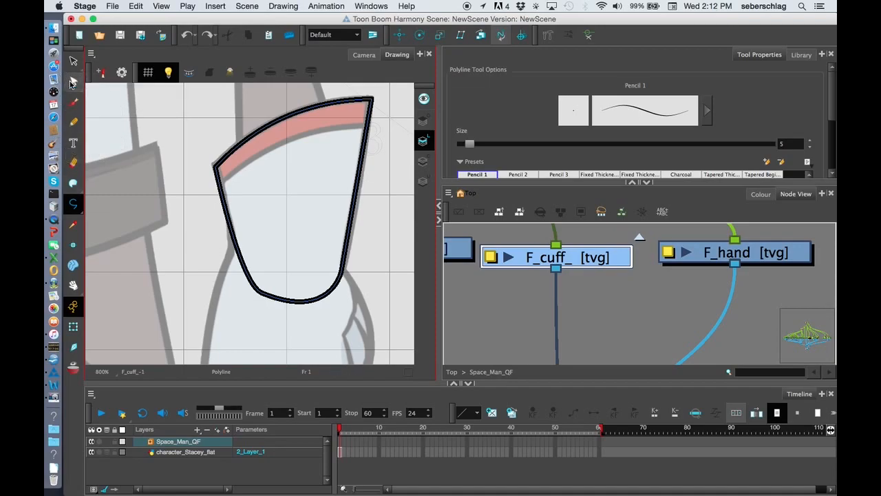
{"action": "left_click", "coordinate": [72, 80]}
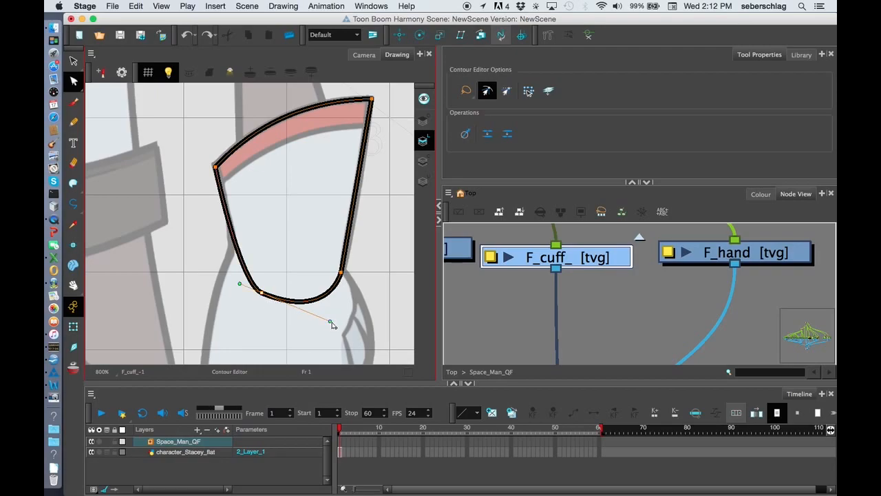
{"action": "left_click_drag", "start_coordinate": [330, 324], "coordinate": [320, 341]}
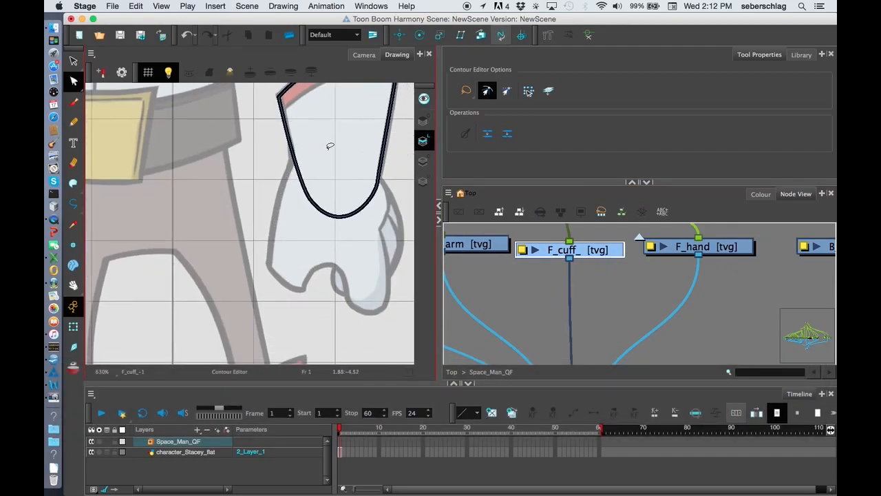
{"action": "mouse_move", "coordinate": [286, 245]}
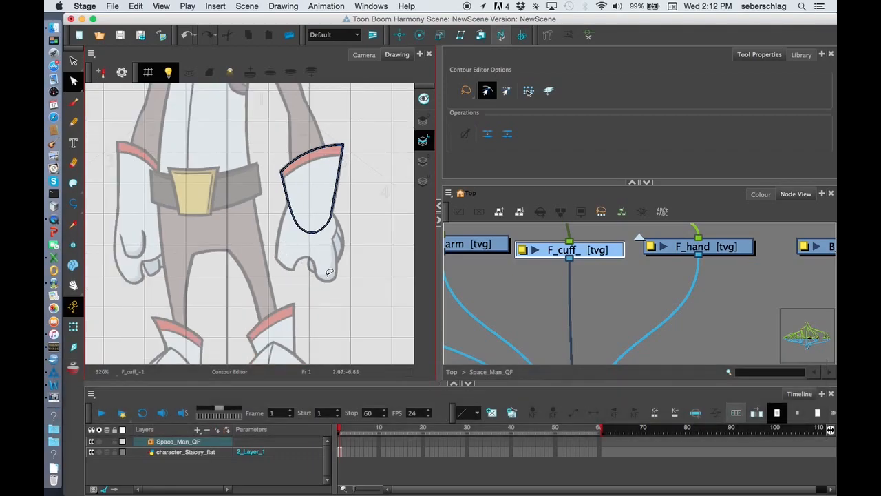
Step: Draw an ellipse over the belt area on the hips layer
{"action": "key", "text": "space"}
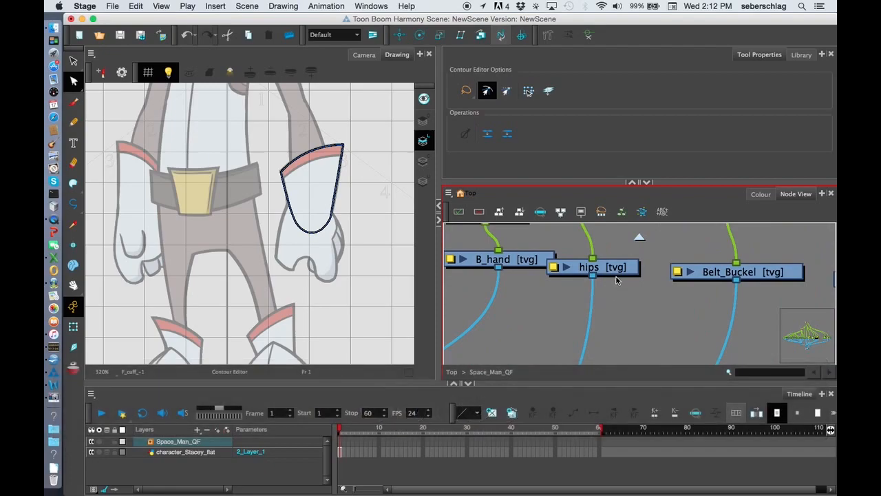
{"action": "left_click", "coordinate": [603, 267]}
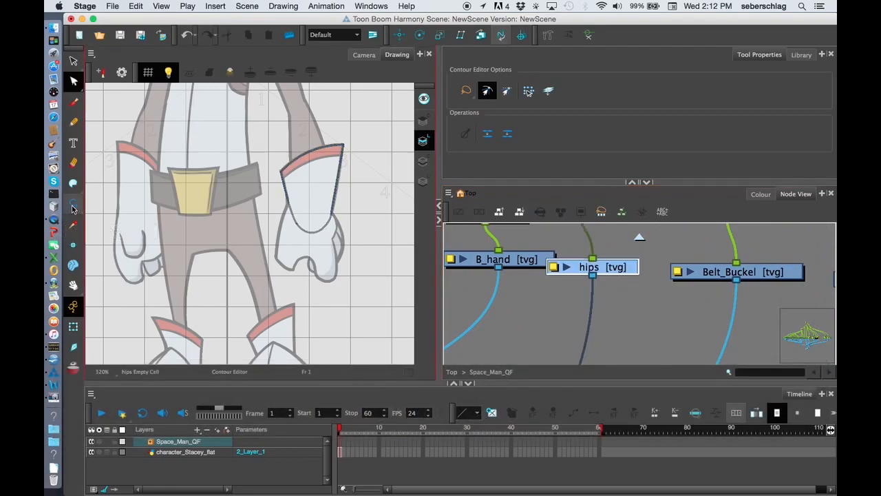
{"action": "left_click", "coordinate": [72, 204]}
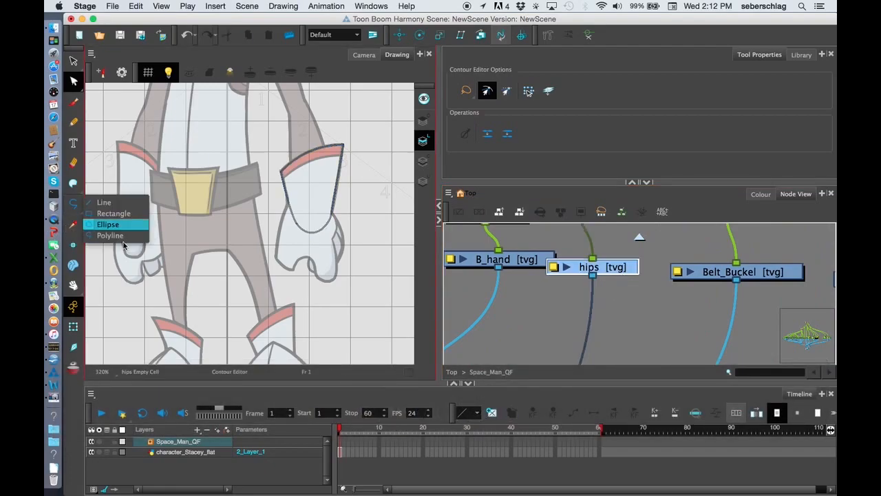
{"action": "left_click", "coordinate": [109, 224]}
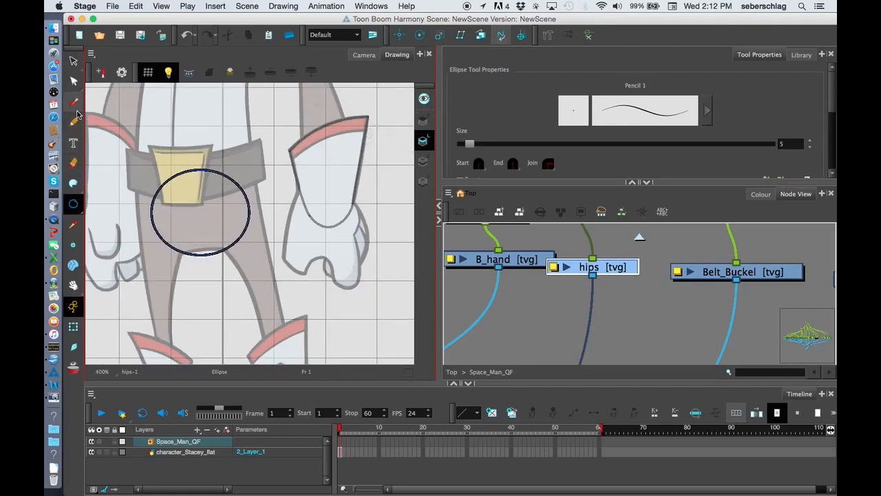
Step: Flatten the ellipse into a rounded hips shape with the Contour Editor
{"action": "left_click", "coordinate": [73, 81]}
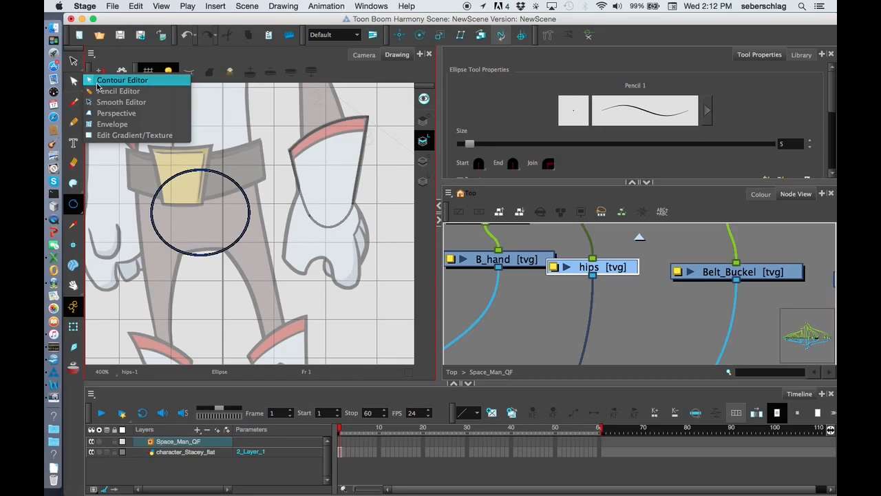
{"action": "left_click", "coordinate": [122, 80]}
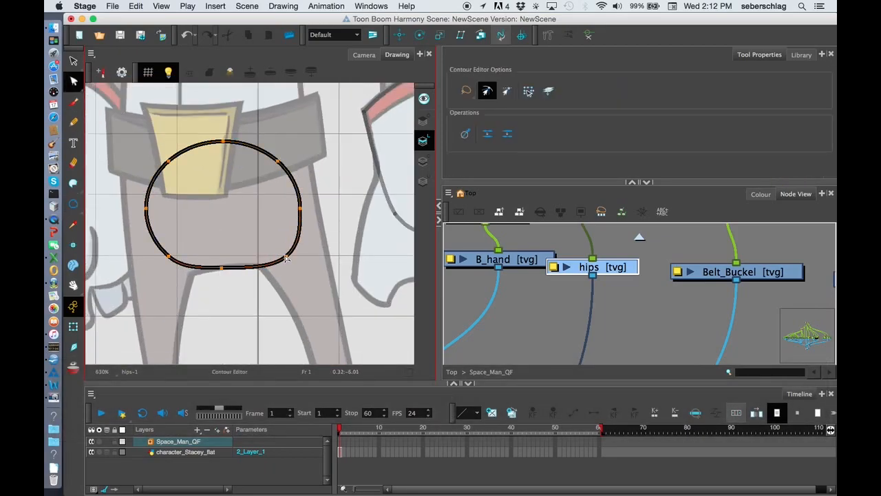
{"action": "left_click_drag", "start_coordinate": [224, 265], "coordinate": [241, 270]}
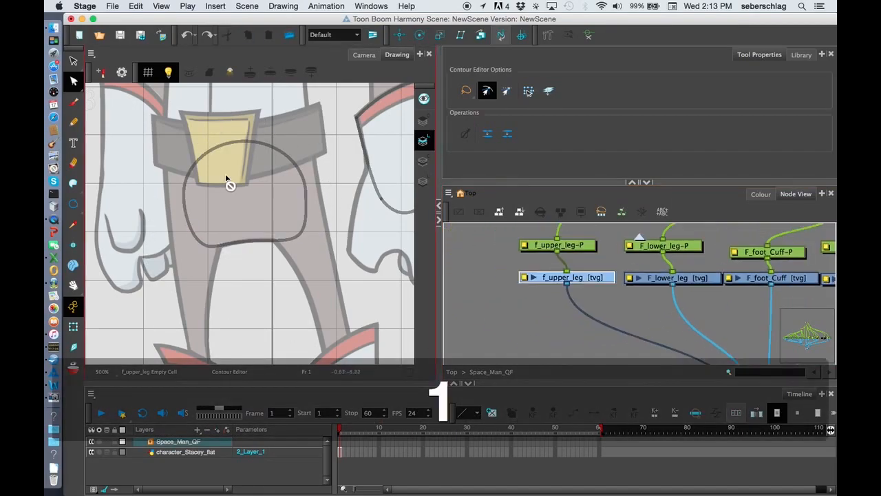
{"action": "mouse_move", "coordinate": [73, 206]}
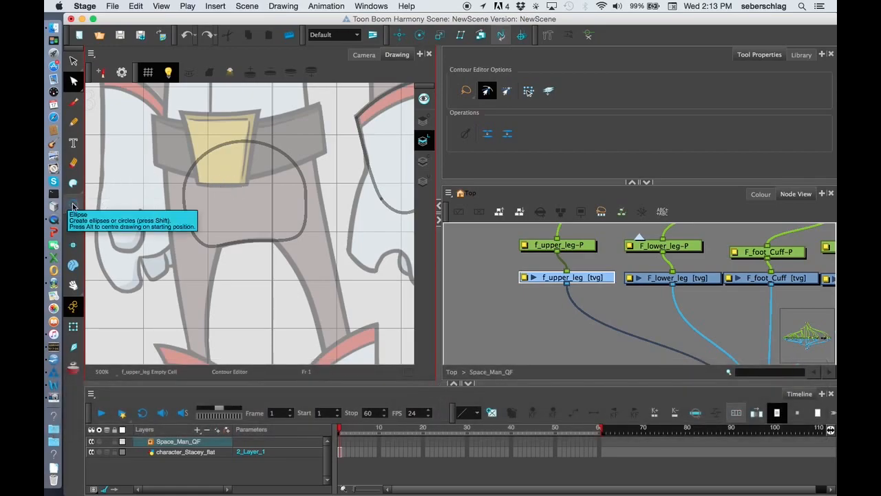
Step: On f_upper_leg, draw a hip ellipse and polyline leg edges tapering toward the knee
{"action": "left_click", "coordinate": [73, 206]}
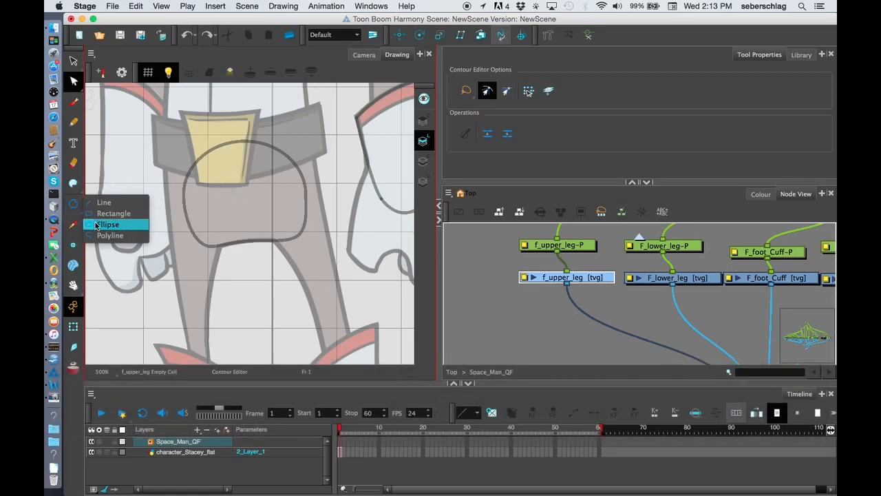
{"action": "left_click", "coordinate": [108, 224]}
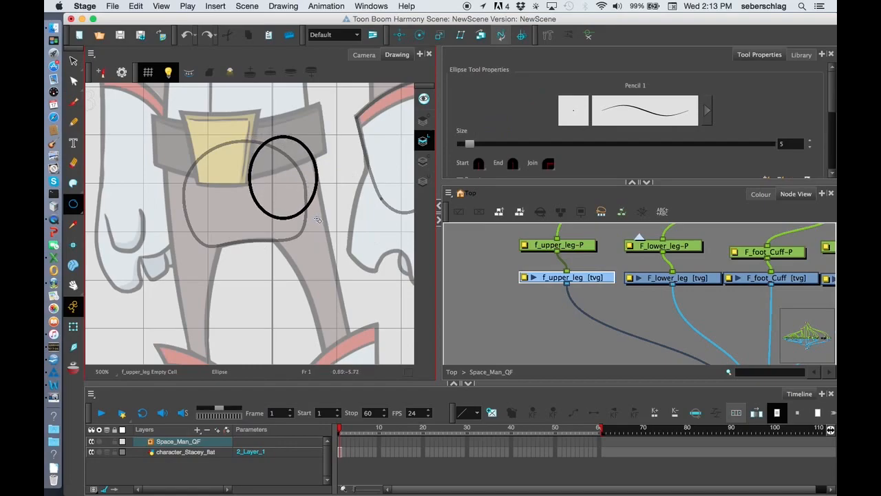
{"action": "left_click", "coordinate": [73, 205]}
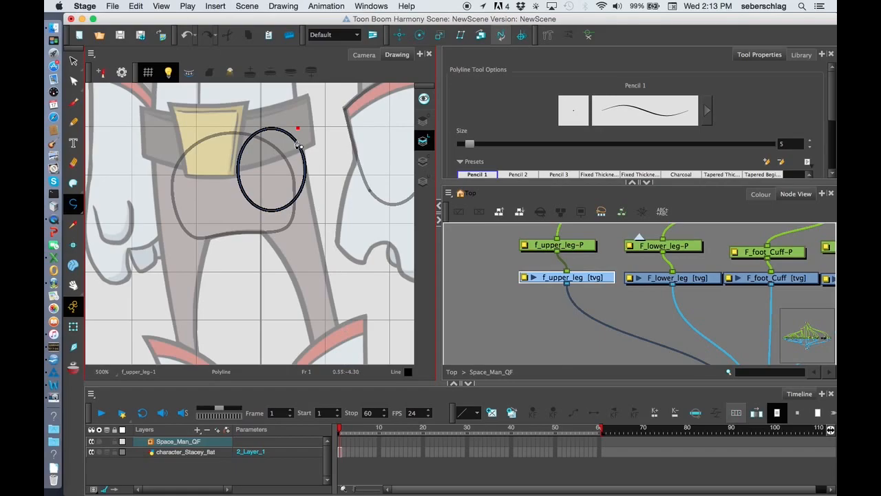
{"action": "left_click", "coordinate": [339, 349]}
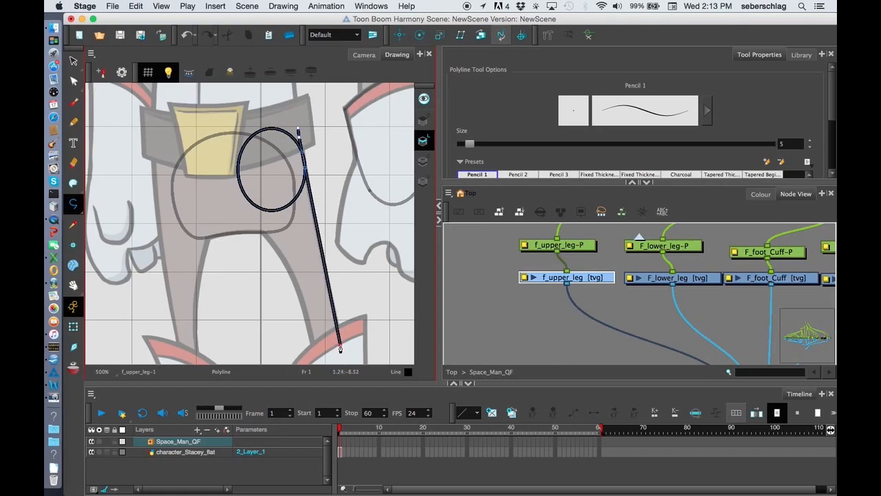
{"action": "key", "text": "space"}
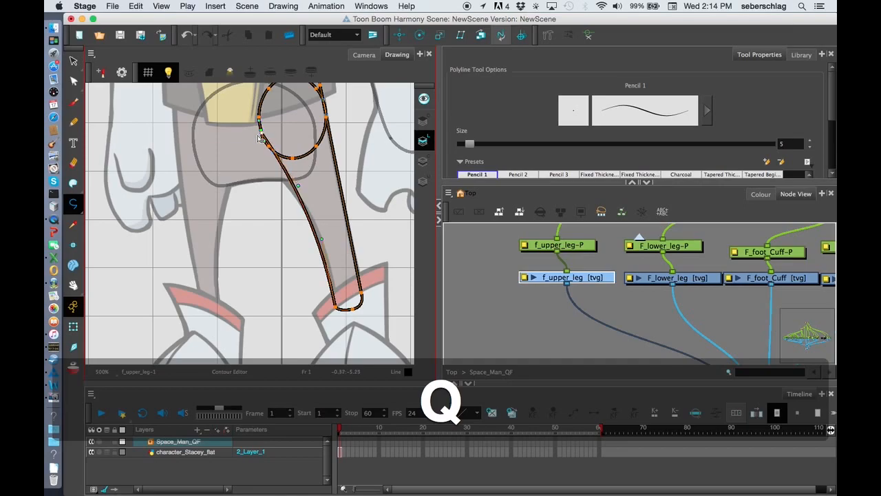
{"action": "left_click_drag", "start_coordinate": [260, 140], "coordinate": [337, 308]}
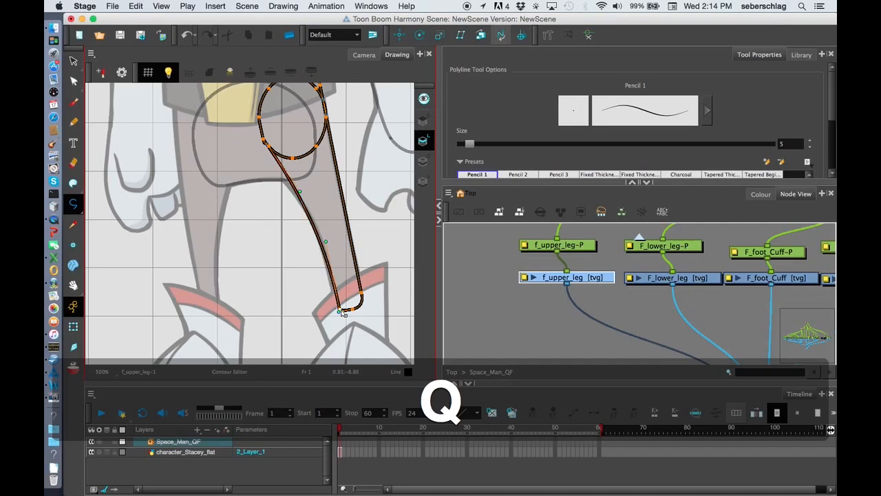
{"action": "key", "text": "space"}
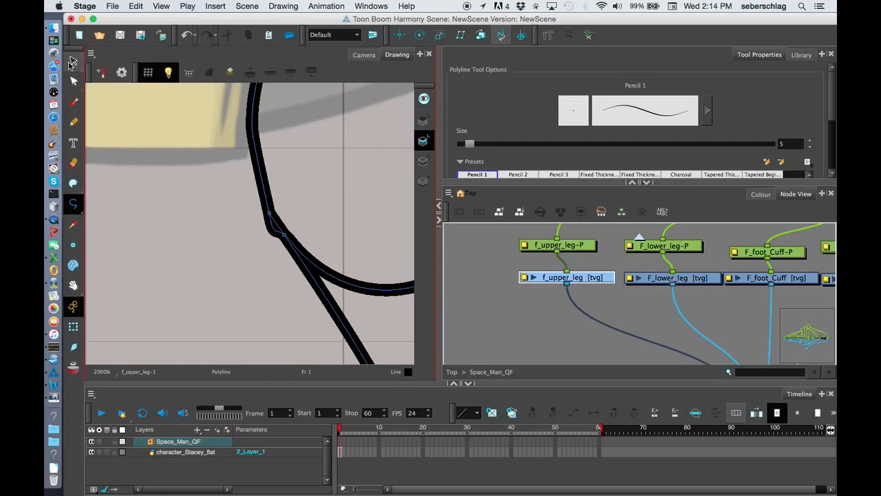
Step: Cut away the overlapping line pieces and round the knee end with contour handles
{"action": "left_click", "coordinate": [73, 62]}
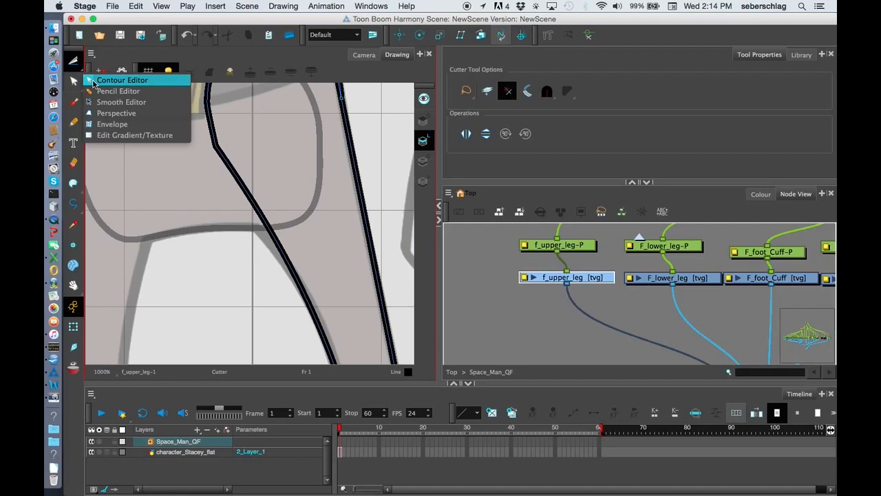
{"action": "left_click", "coordinate": [123, 80]}
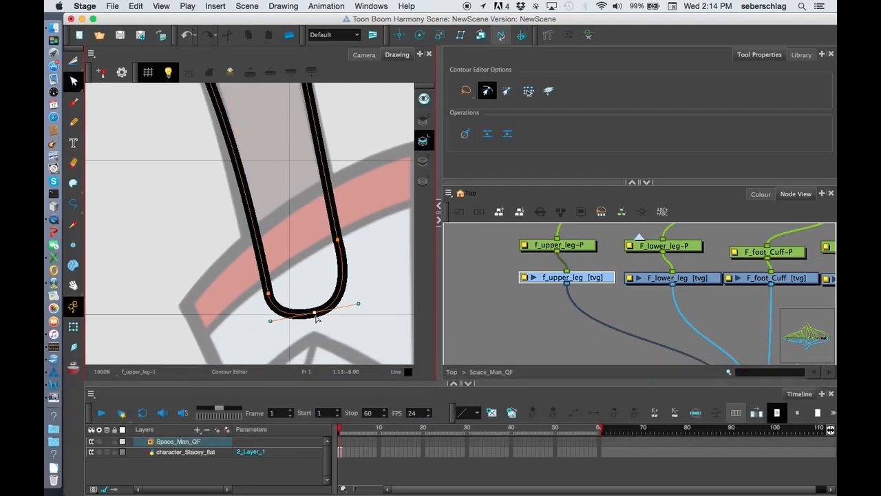
{"action": "left_click_drag", "start_coordinate": [313, 312], "coordinate": [315, 324]}
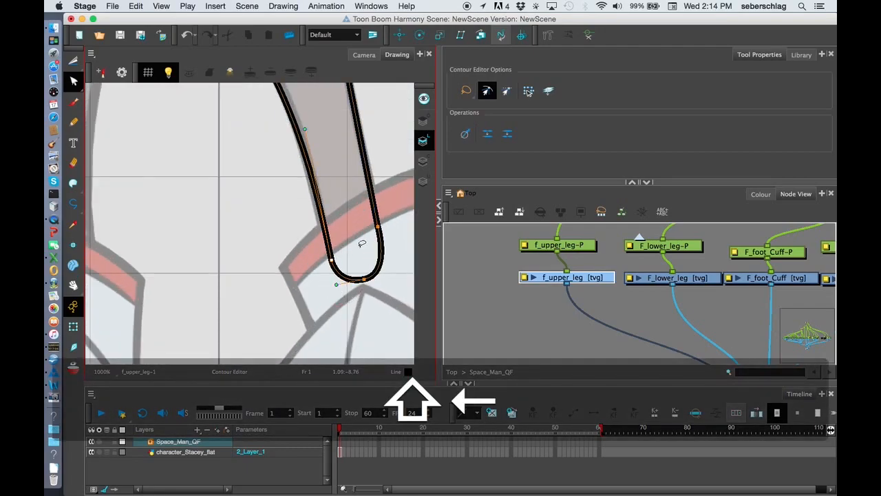
{"action": "scroll", "scroll_direction": "down", "scroll_amount": 3}
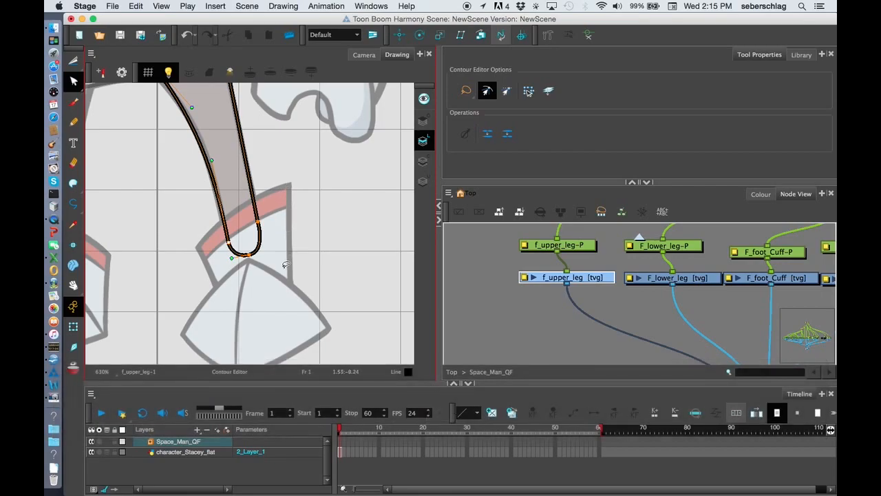
{"action": "mouse_move", "coordinate": [345, 346]}
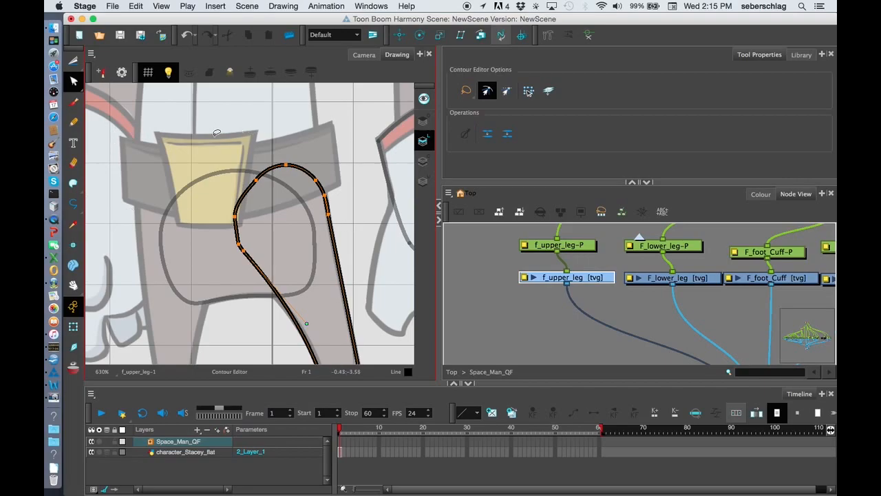
Step: Pan the view up to the hip end of the upper-leg outline
{"action": "key", "text": "space"}
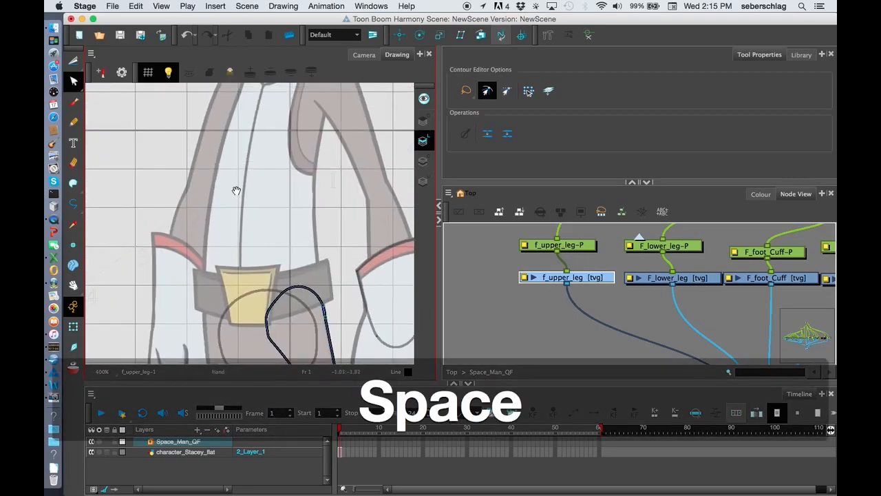